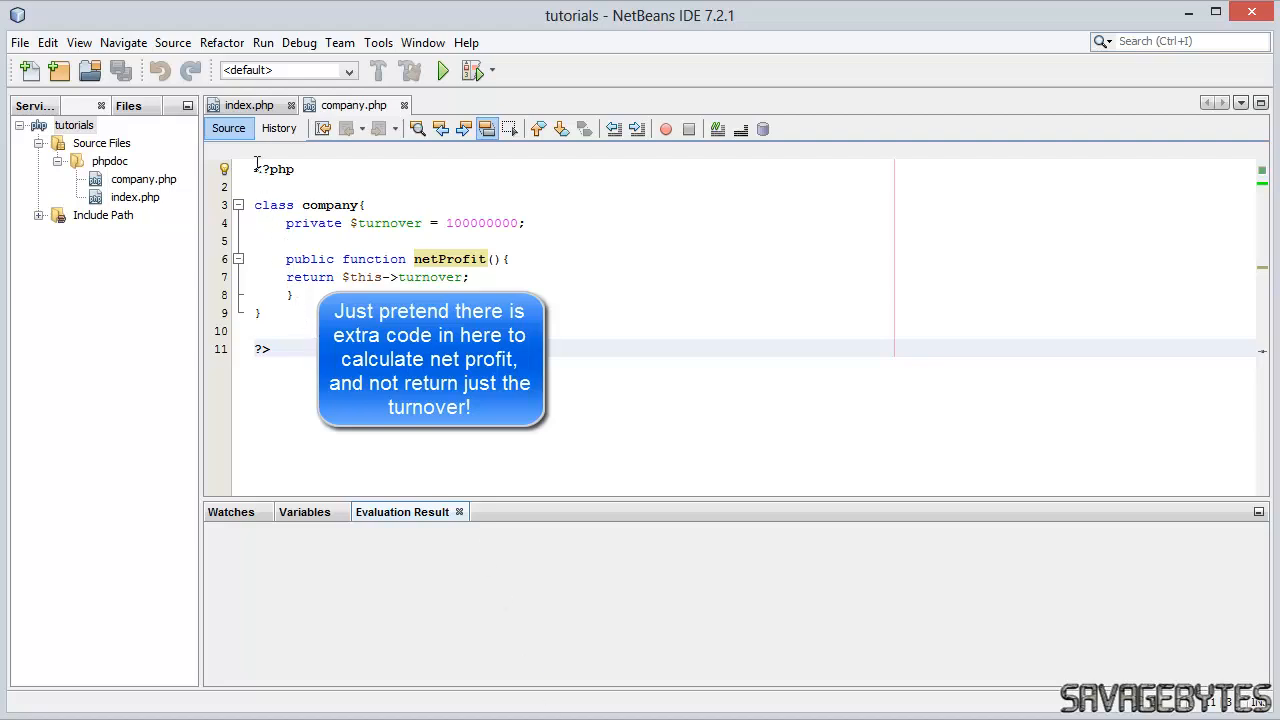
- Switch to the index.php editor tab
{"action": "left_click", "coordinate": [249, 104]}
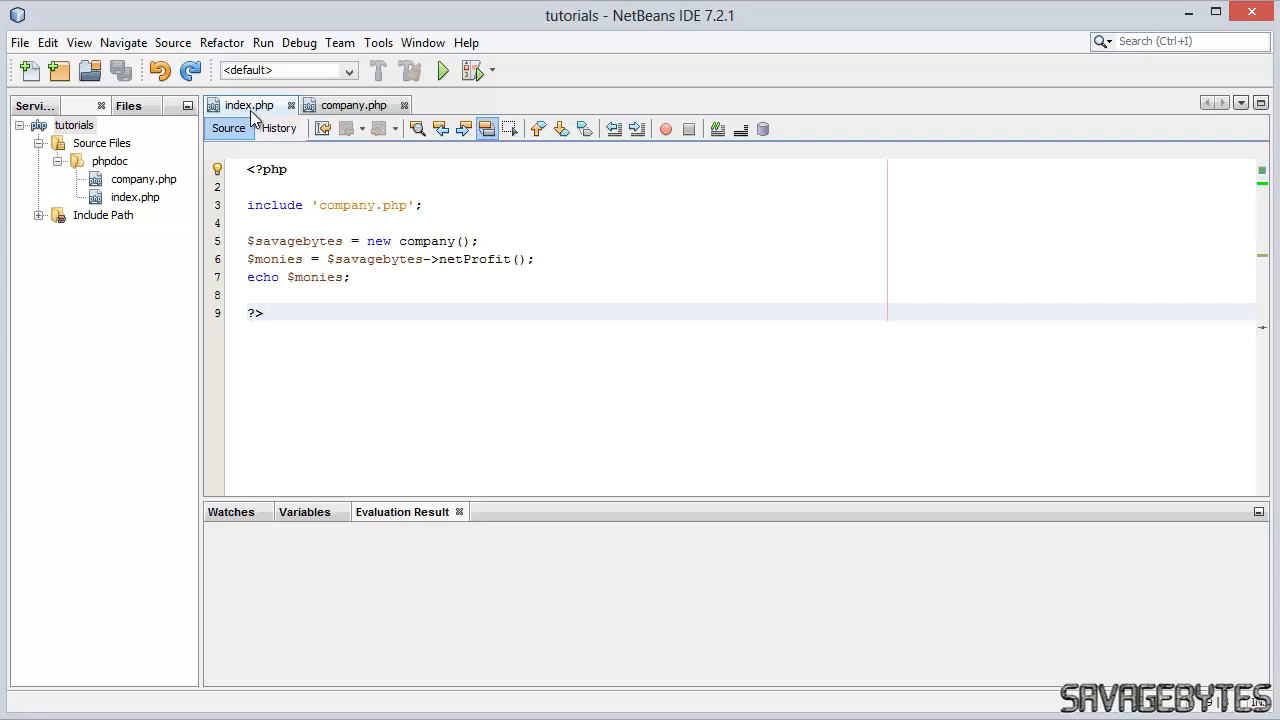
{"action": "left_click", "coordinate": [424, 241]}
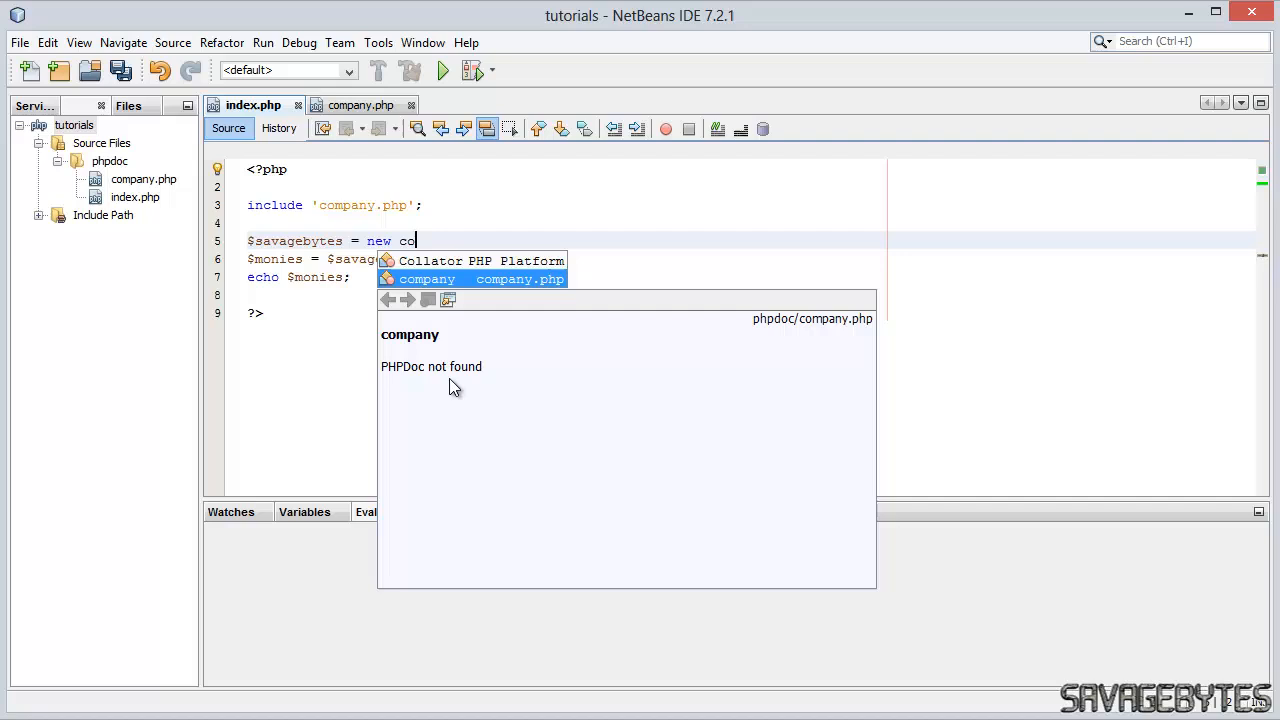
{"action": "mouse_move", "coordinate": [420, 288]}
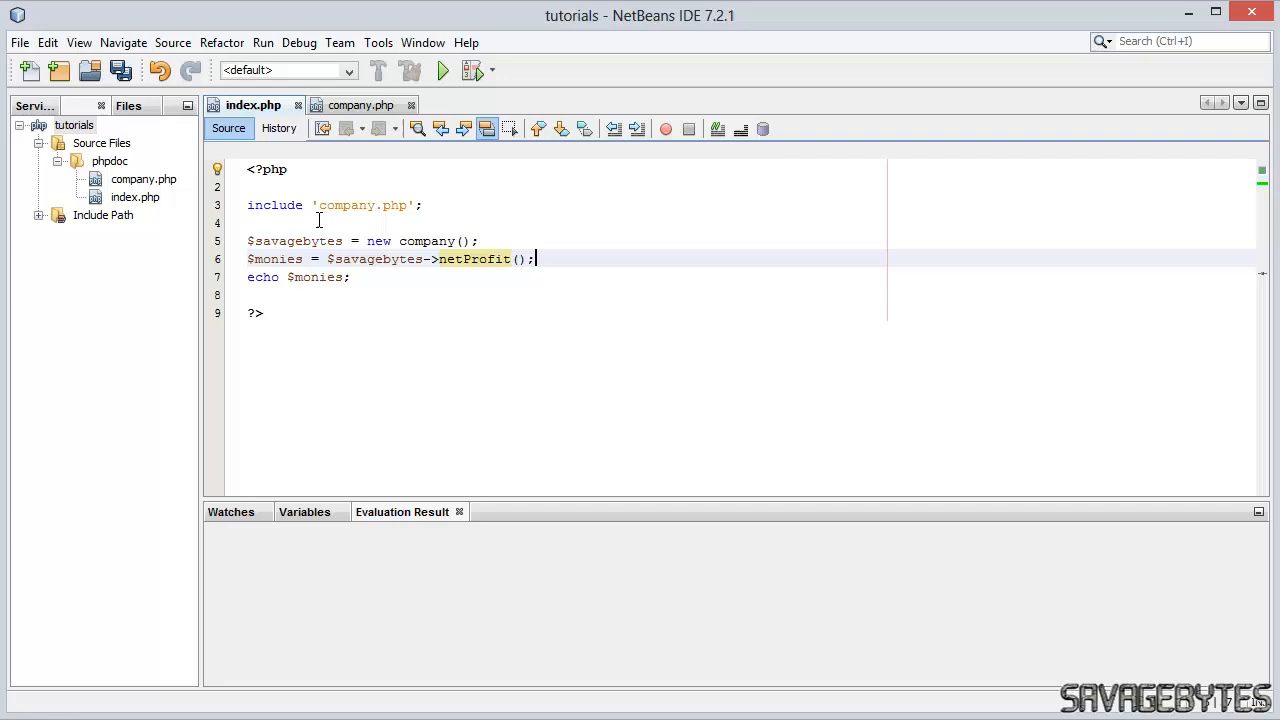
- Generate ApiGen docs for the tutorials project and view the undescribed company class page
{"action": "right_click", "coordinate": [74, 124]}
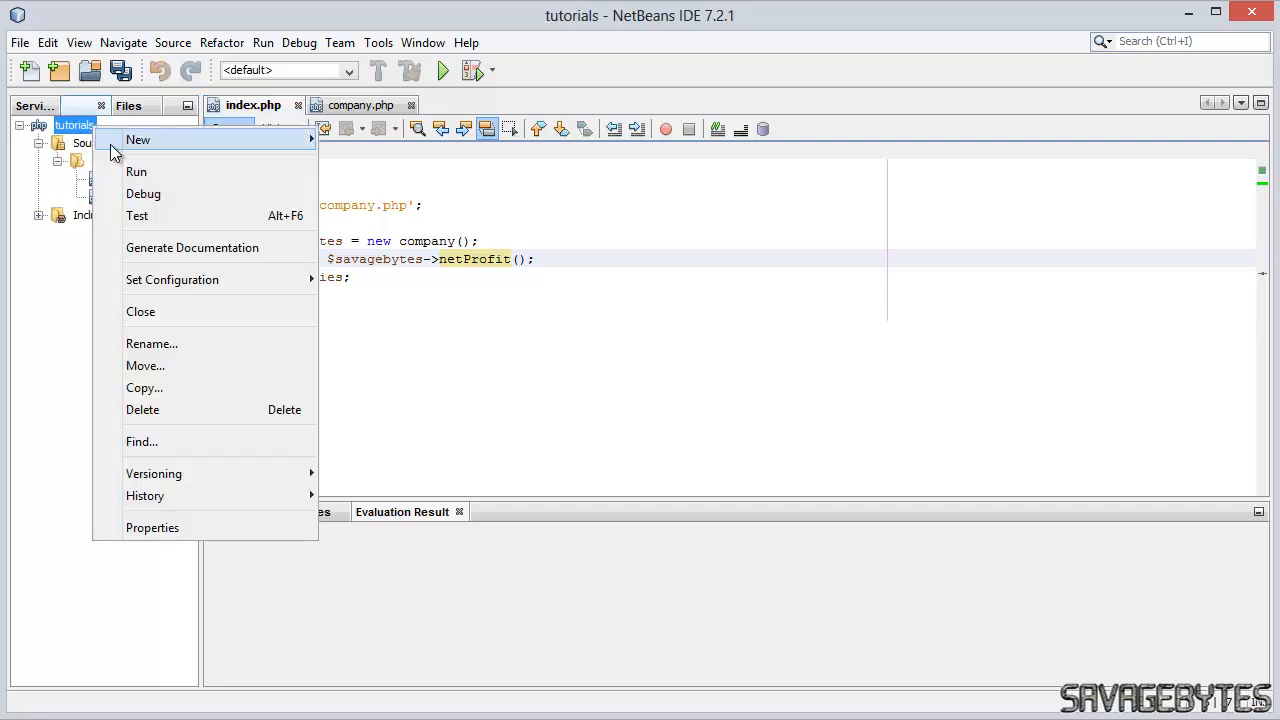
{"action": "left_click", "coordinate": [192, 247]}
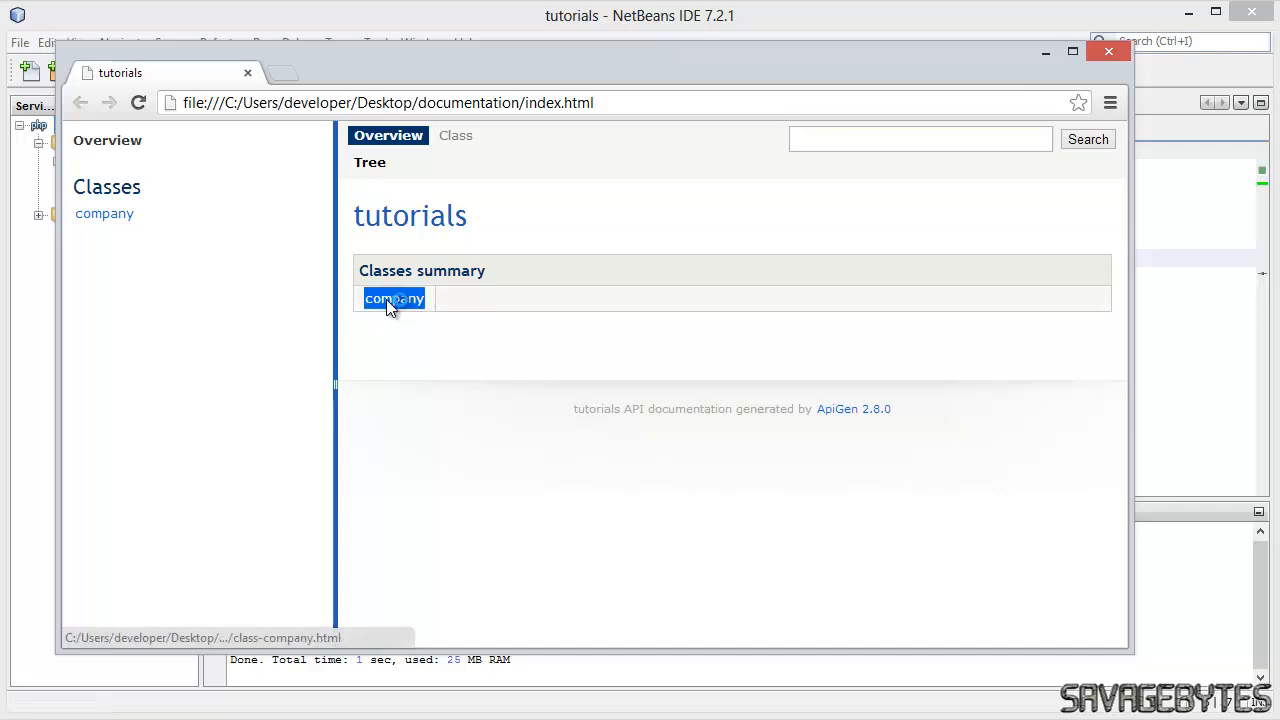
{"action": "left_click", "coordinate": [393, 298]}
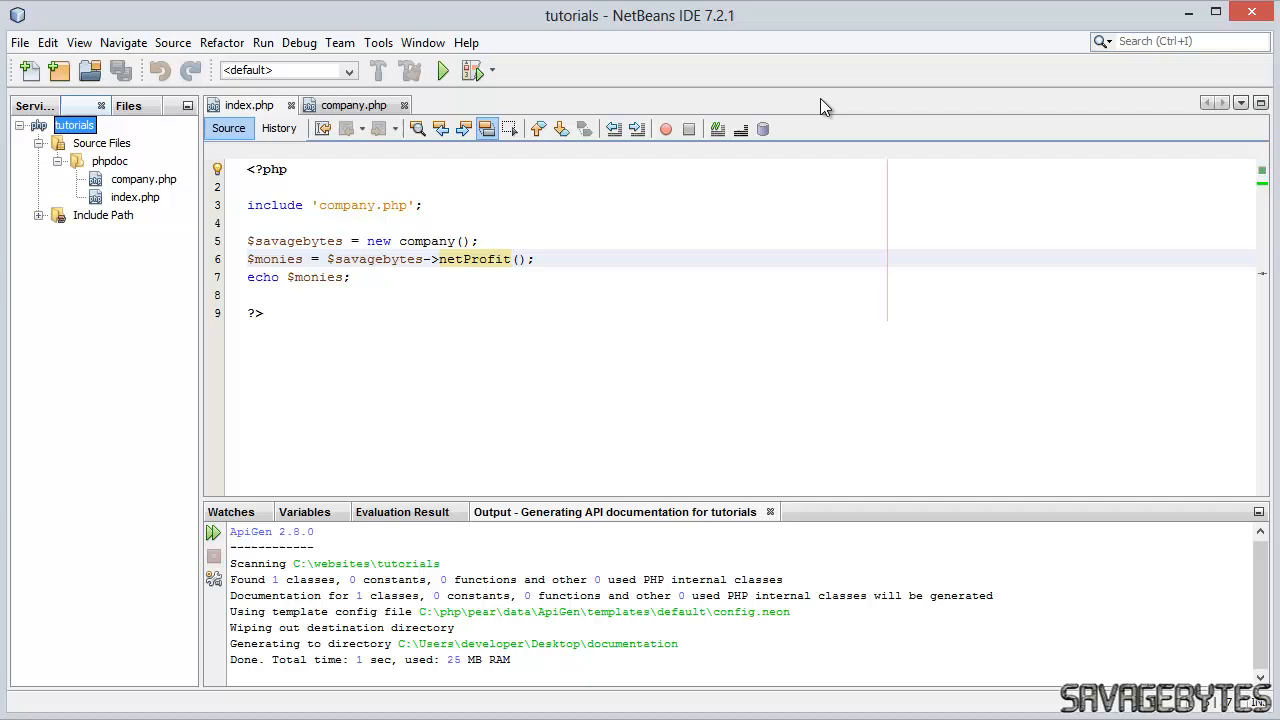
- Add a /** class comment to company.php: 'Provides the companies key financial details'
{"action": "left_click", "coordinate": [352, 105]}
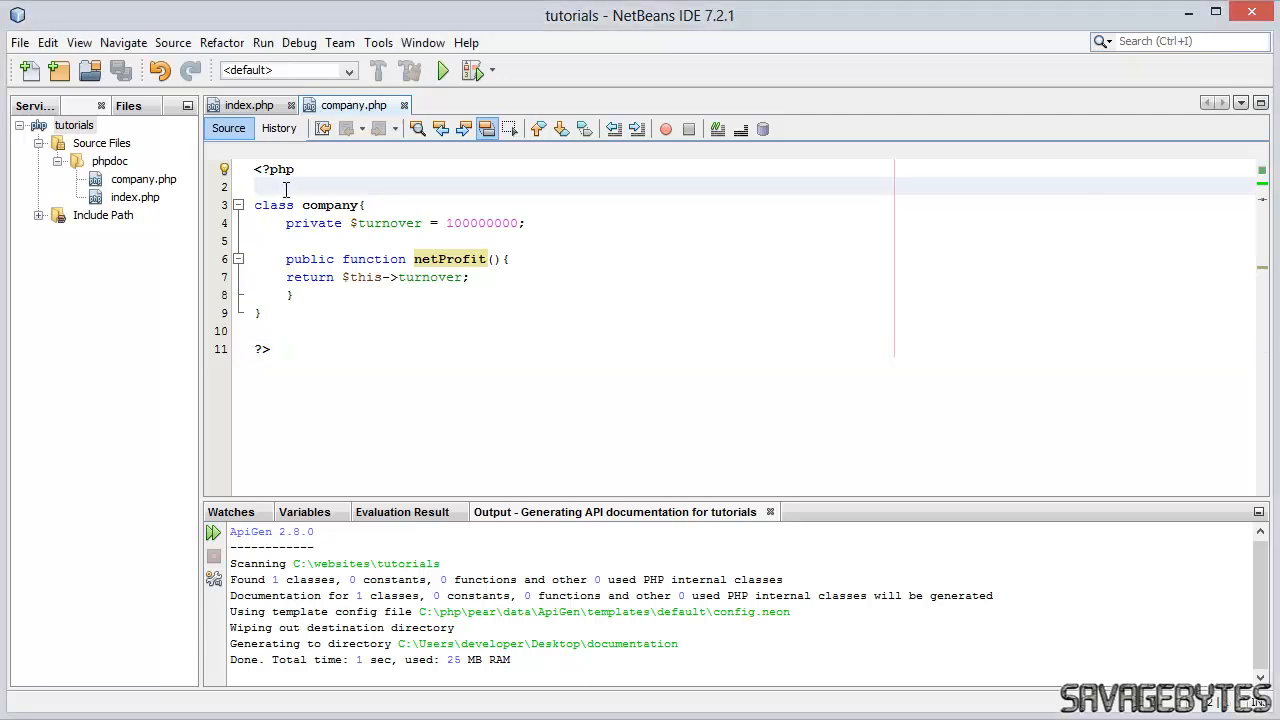
{"action": "type", "text": "/**"}
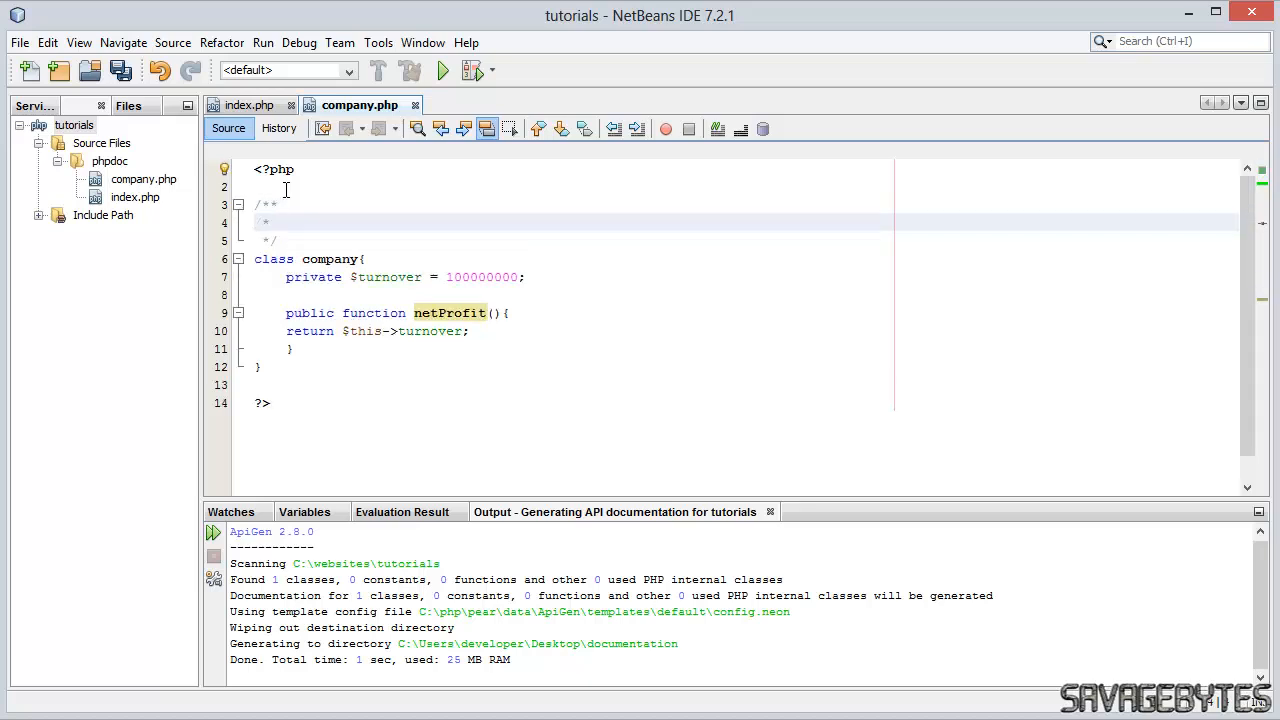
{"action": "type", "text": "Provides the comp"}
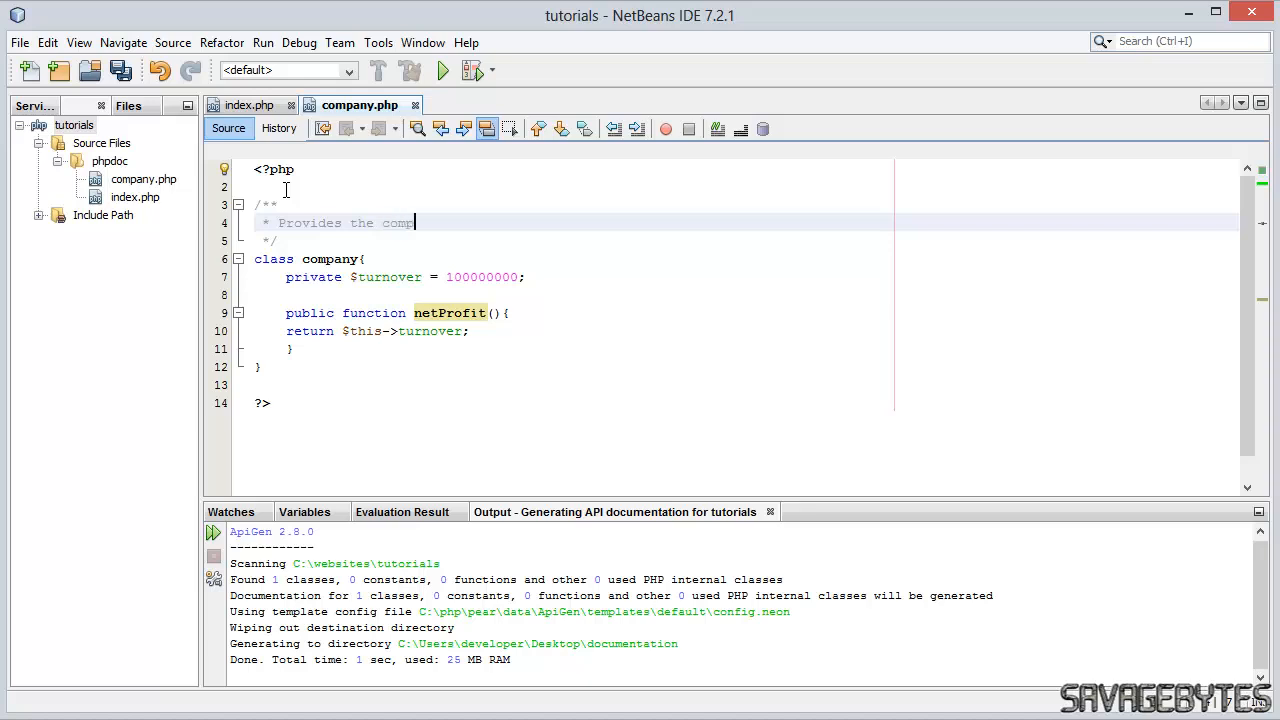
{"action": "type", "text": "anies k"}
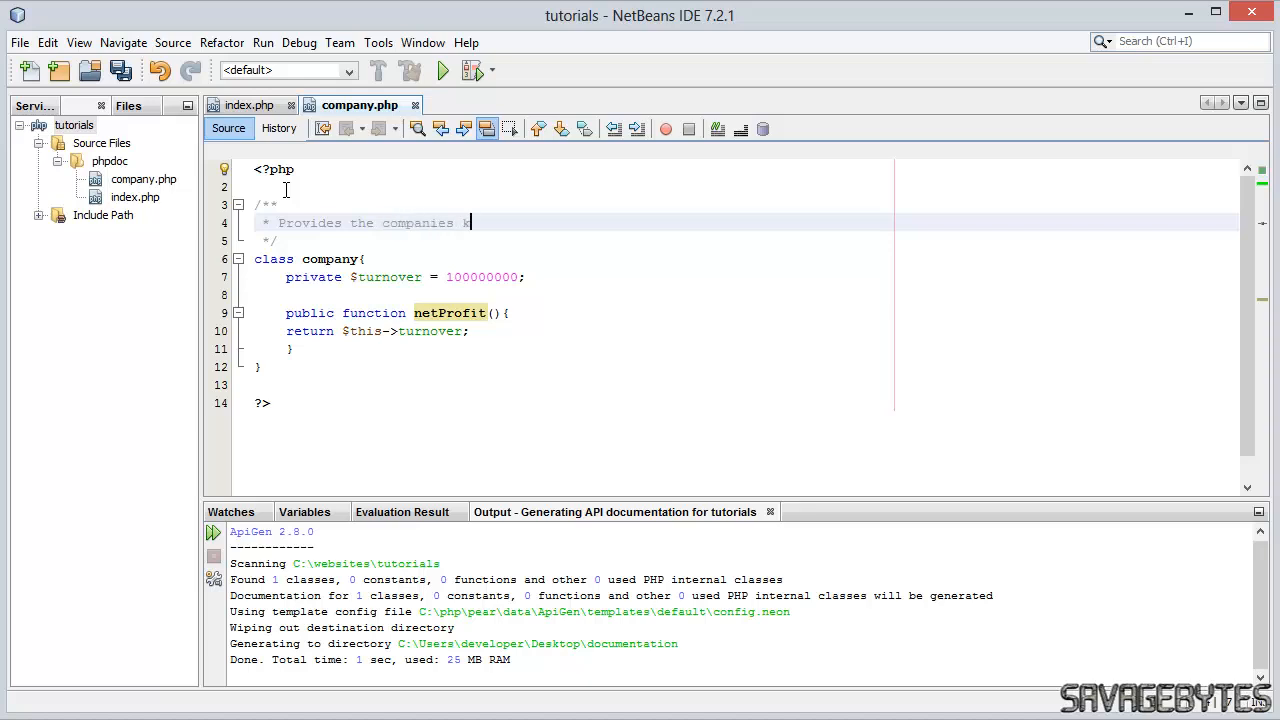
{"action": "type", "text": "key financial d"}
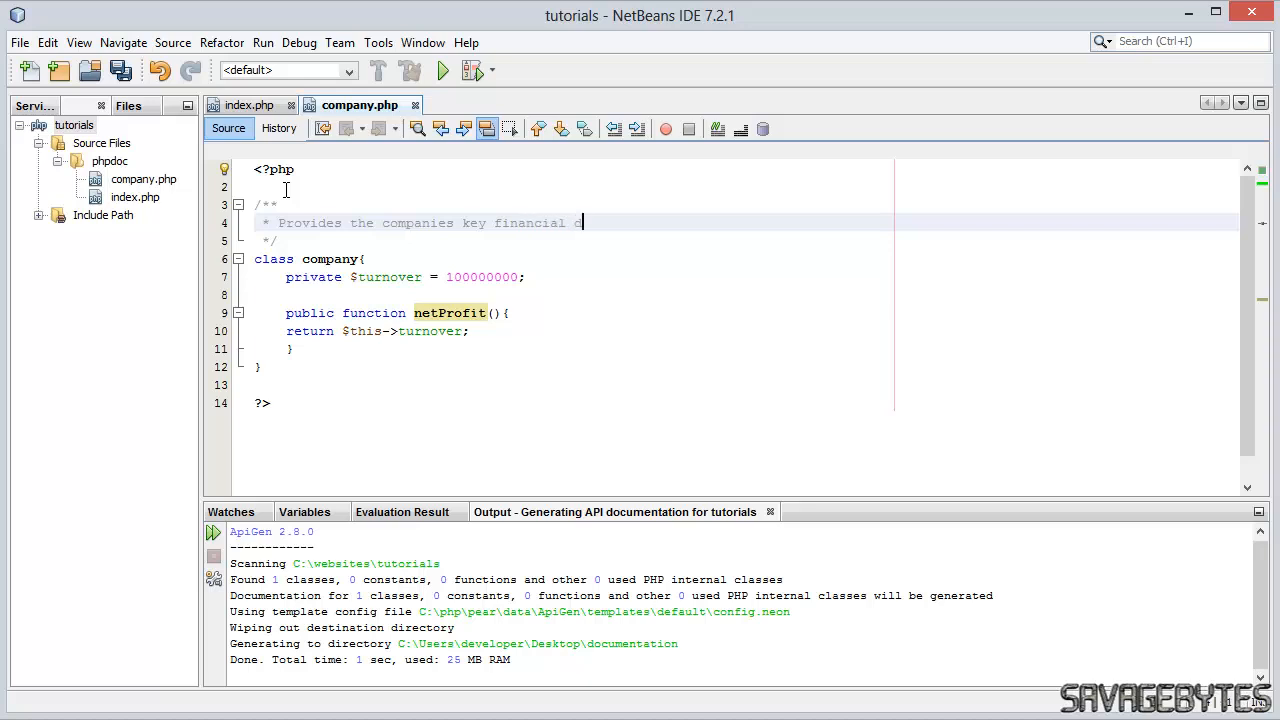
{"action": "type", "text": "etails"}
{"action": "type", "text": "/**"}
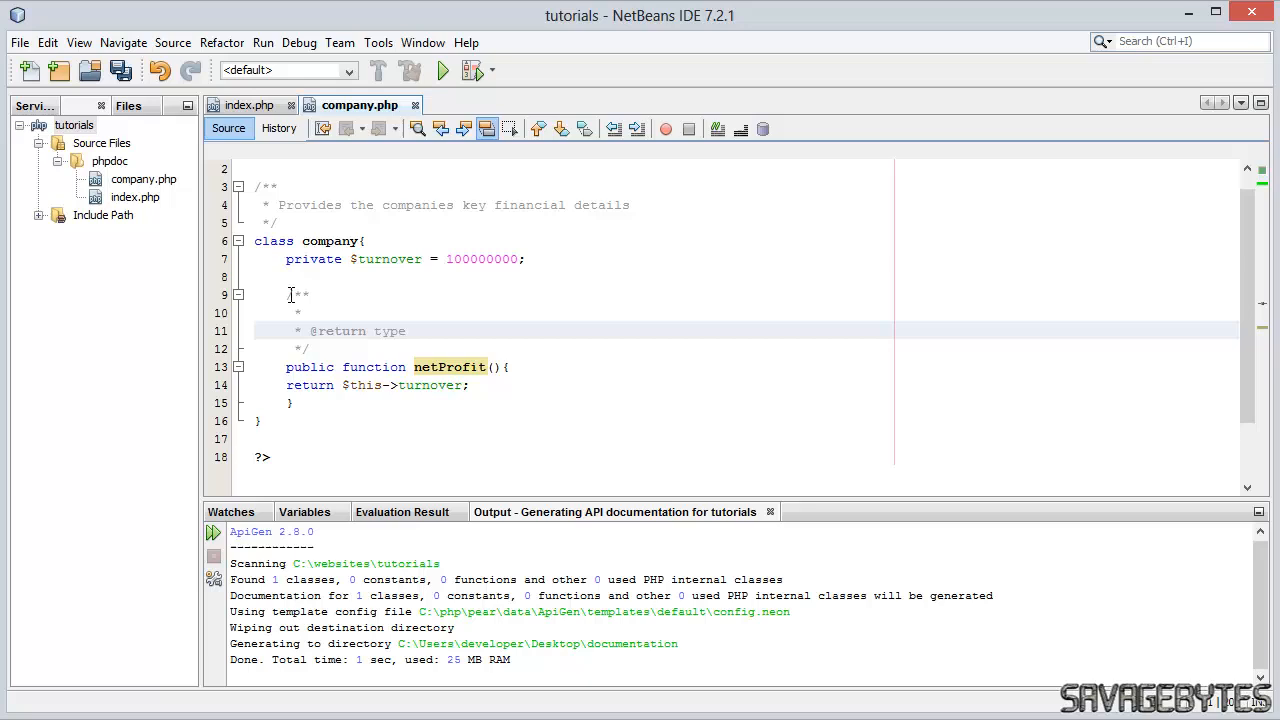
{"action": "type", "text": "inte"}
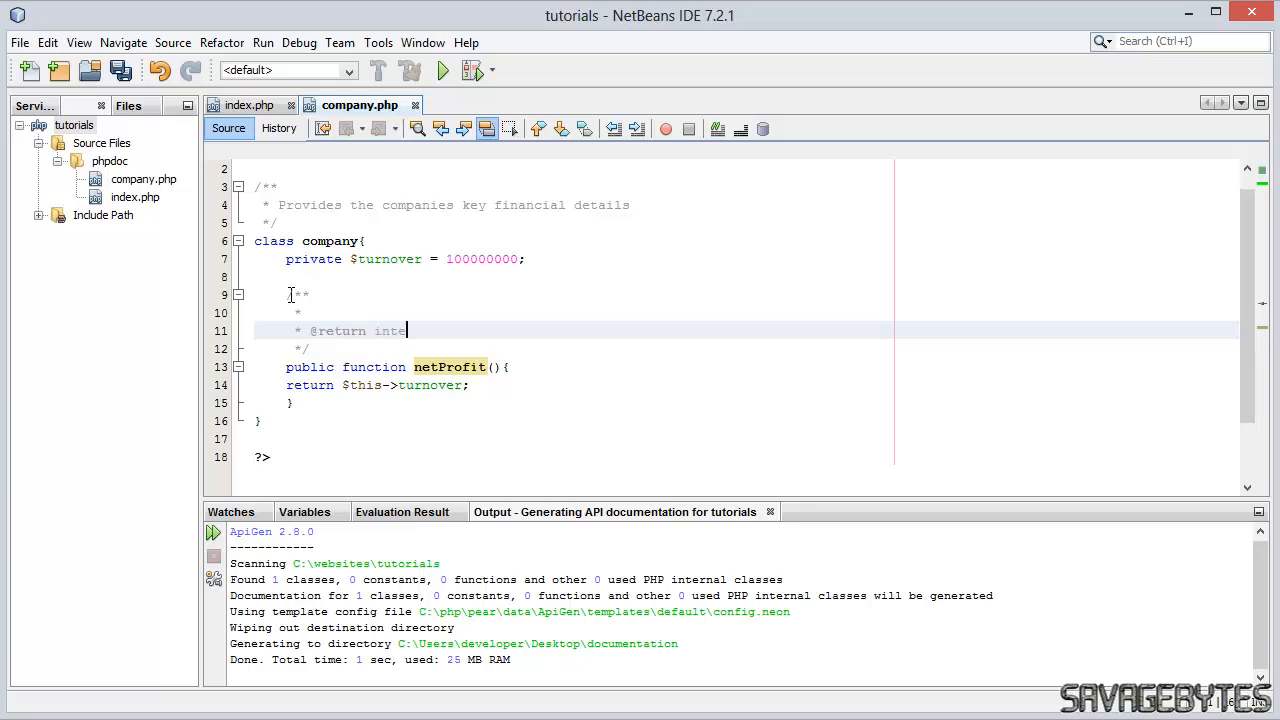
{"action": "type", "text": "ger The comp"}
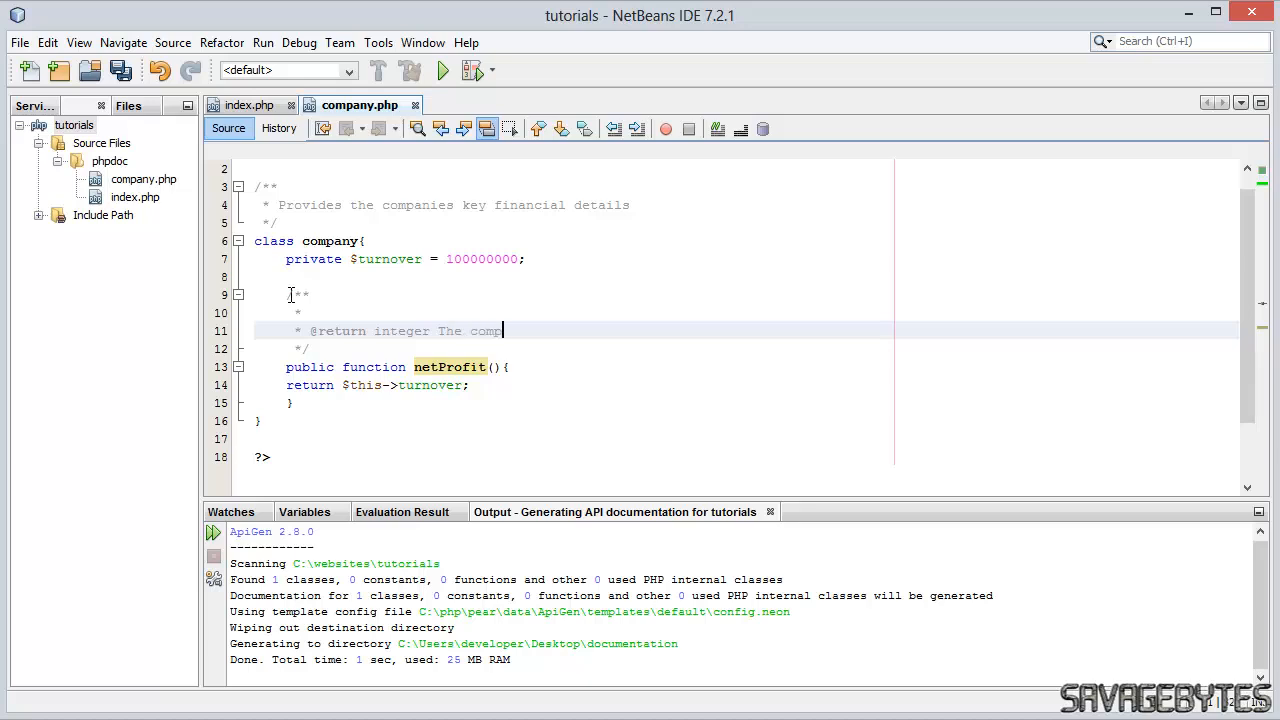
{"action": "type", "text": "anies net"}
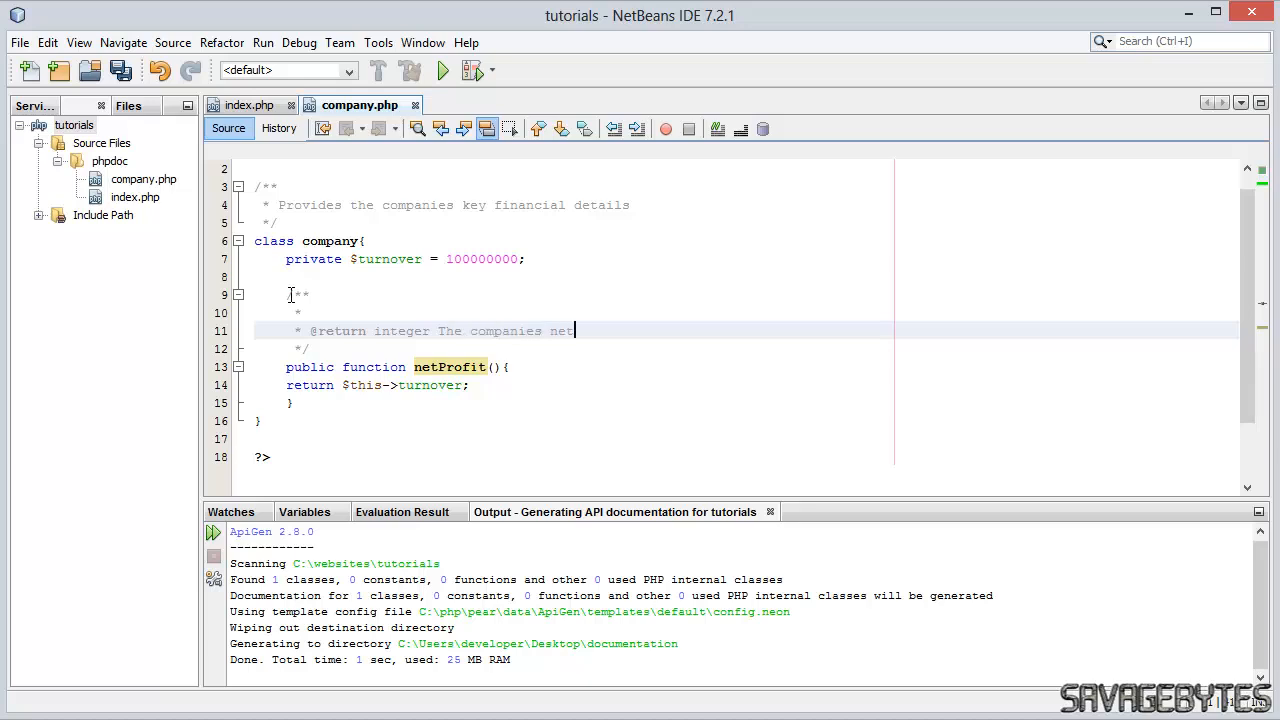
{"action": "type", "text": "profit"}
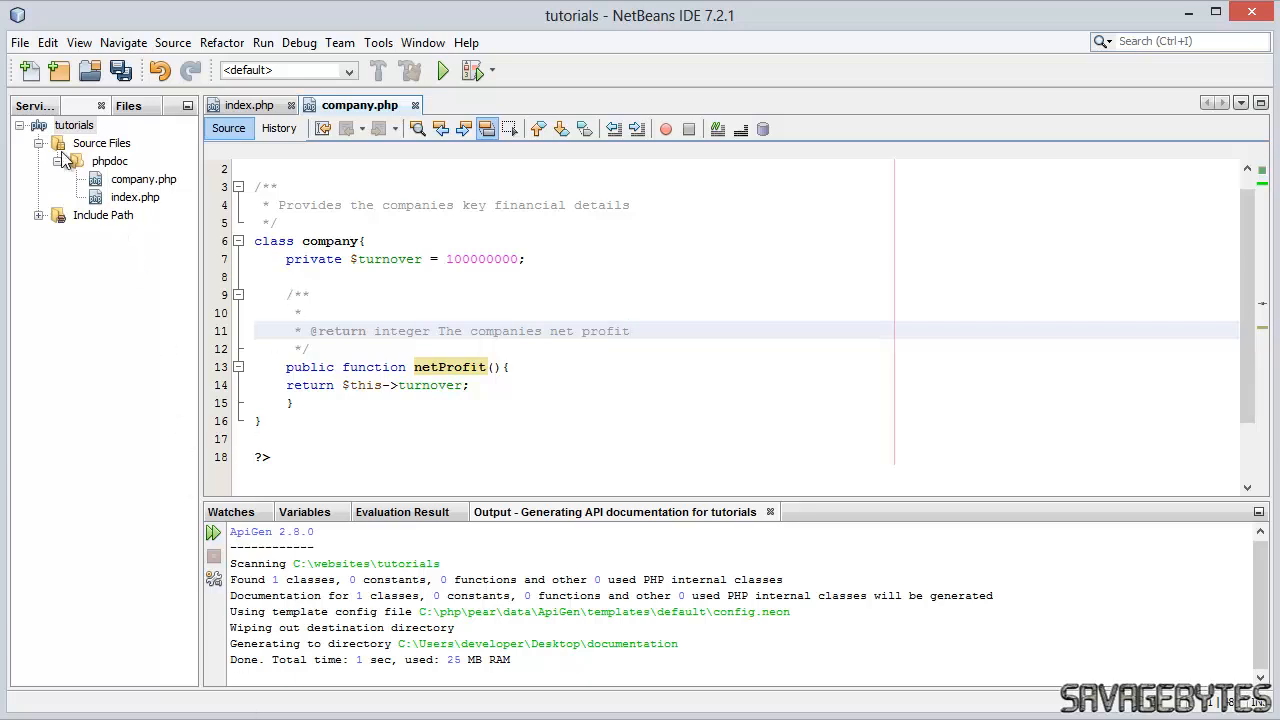
{"action": "left_click", "coordinate": [18, 42]}
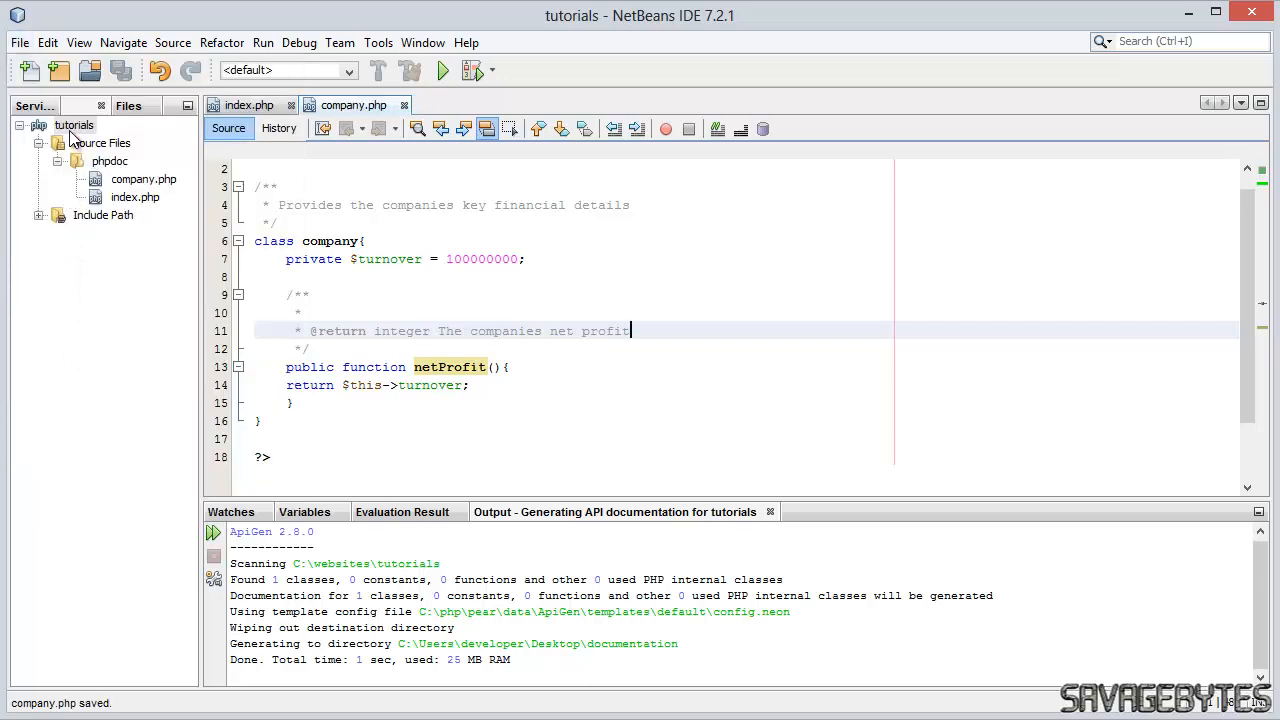
- In index.php, view the company description in code completion and restore the netProfit() call line
{"action": "left_click", "coordinate": [249, 105]}
{"action": "type", "text": "$savagebytes = new c"}
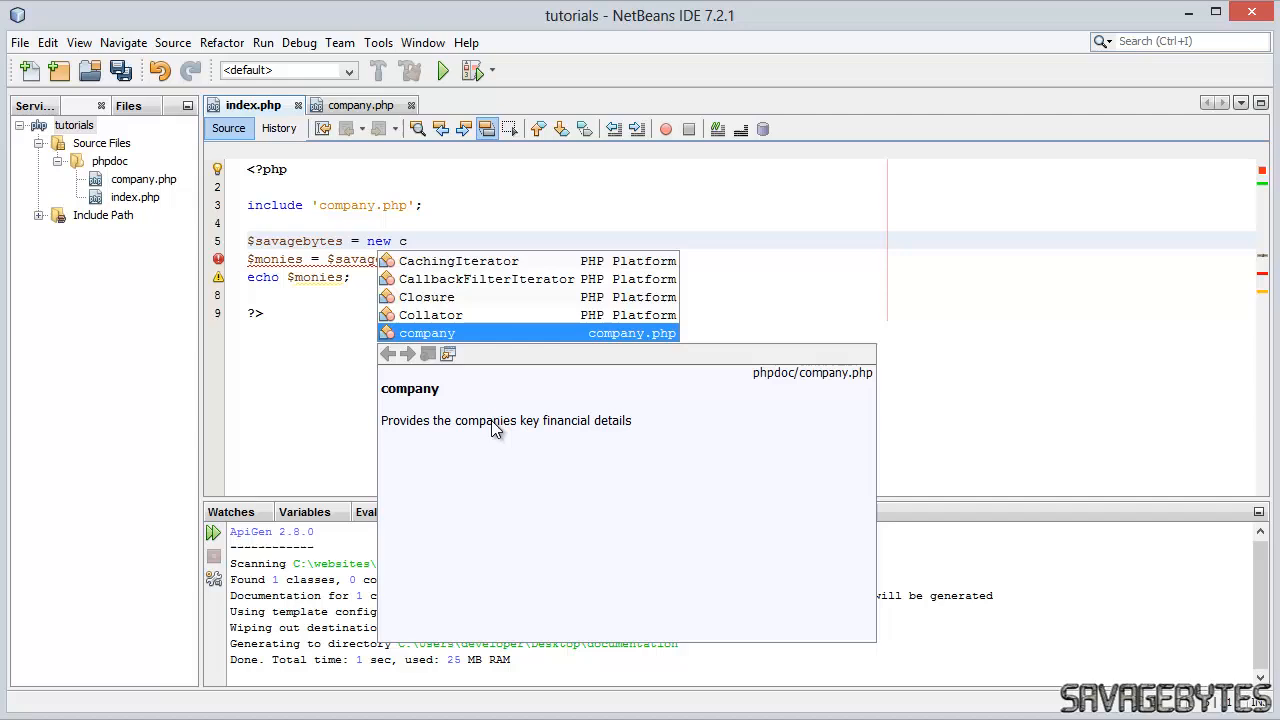
{"action": "left_click", "coordinate": [426, 333]}
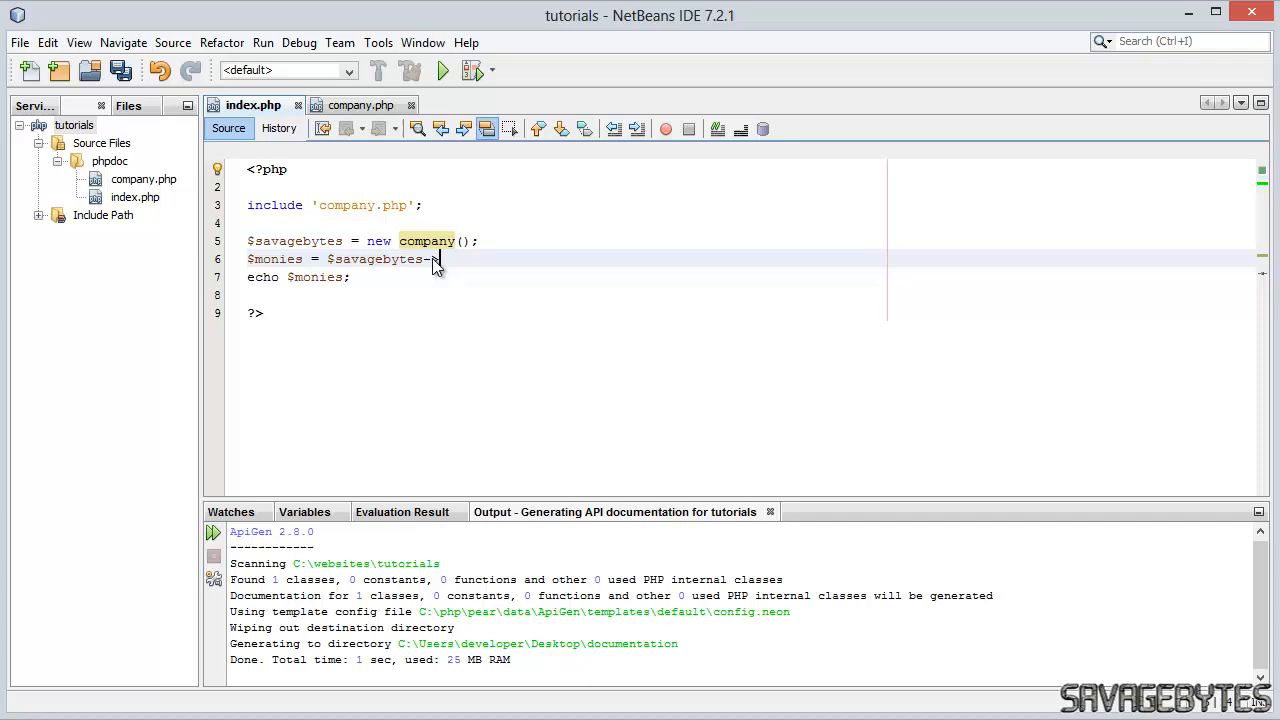
{"action": "type", "text": ">netProfit("}
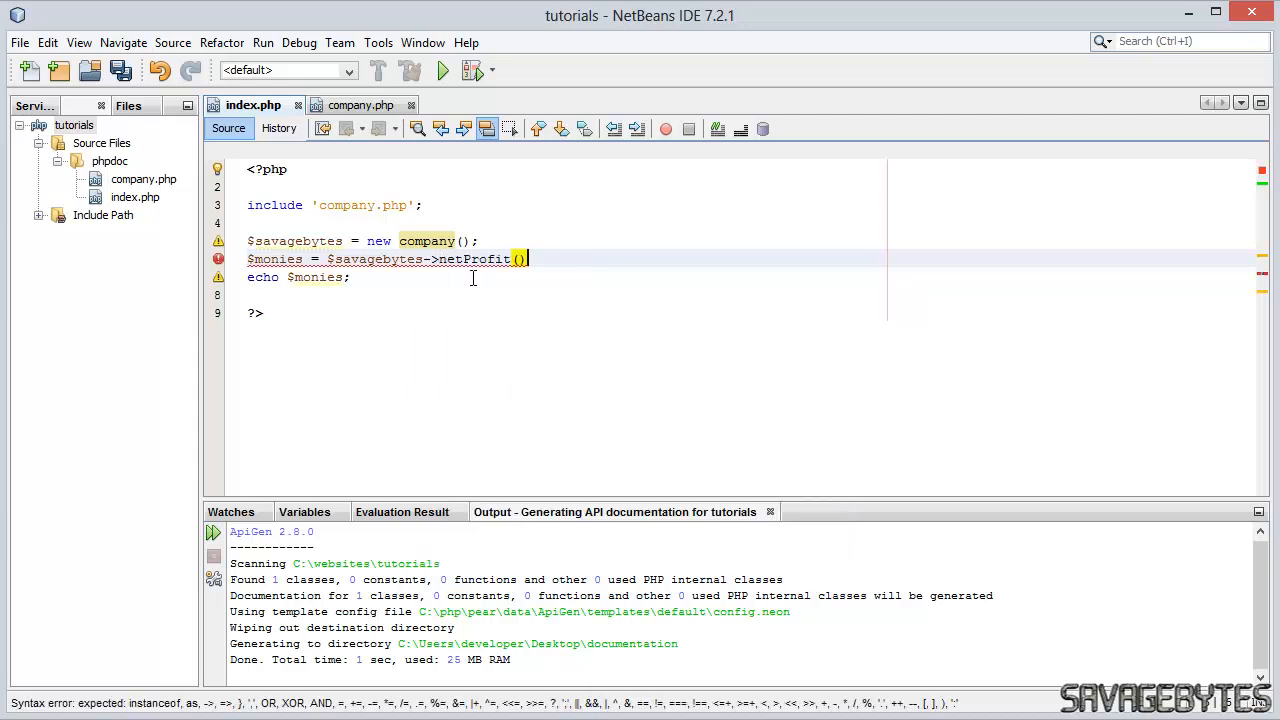
{"action": "type", "text": ";"}
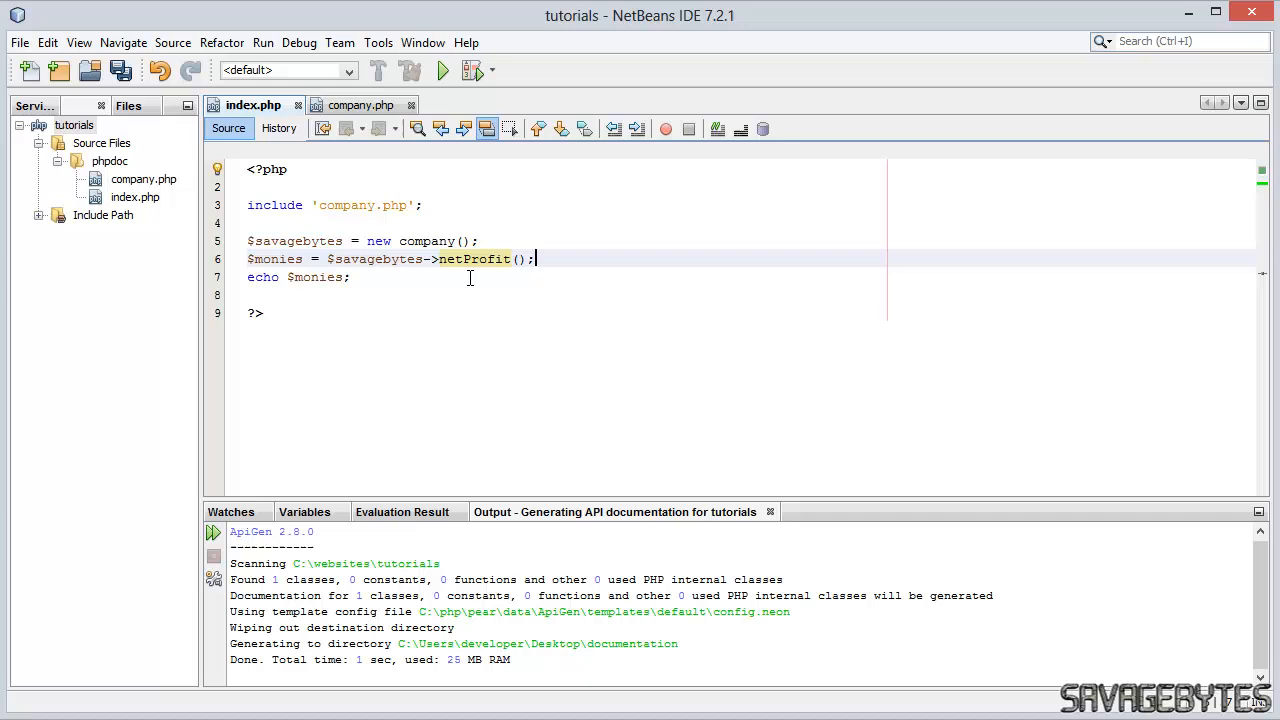
{"action": "mouse_move", "coordinate": [324, 236]}
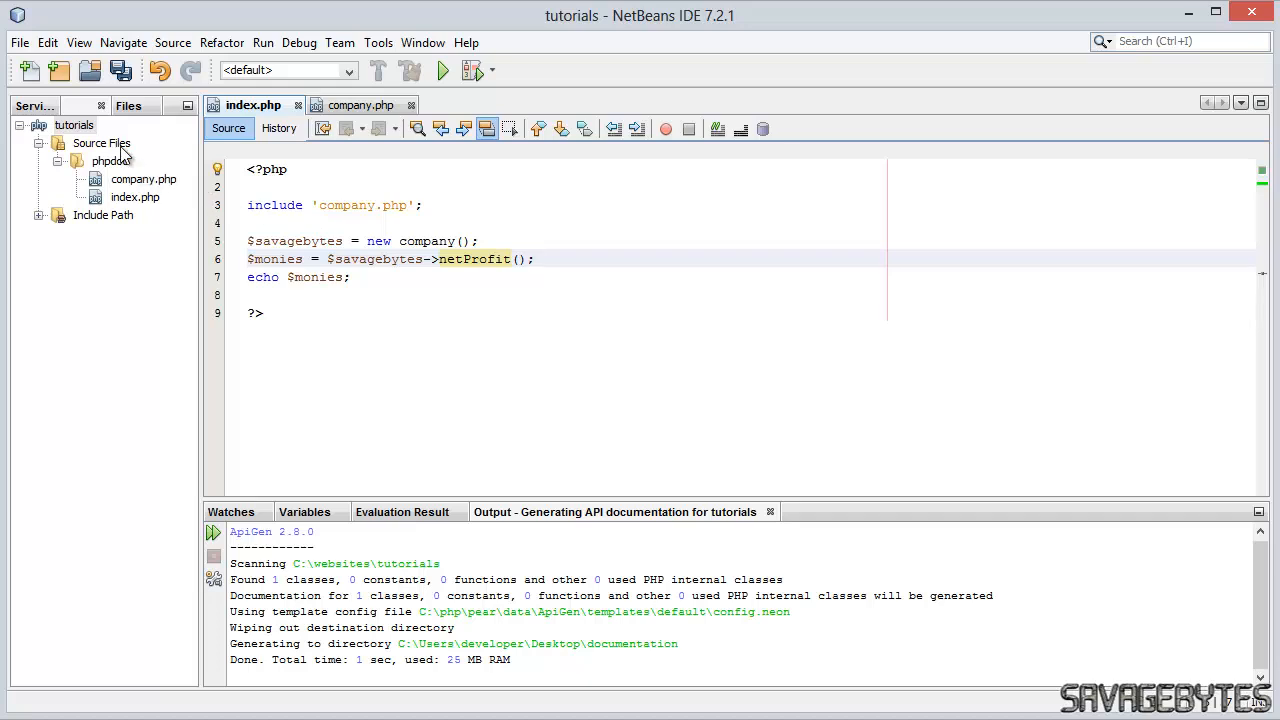
{"action": "left_click", "coordinate": [101, 142]}
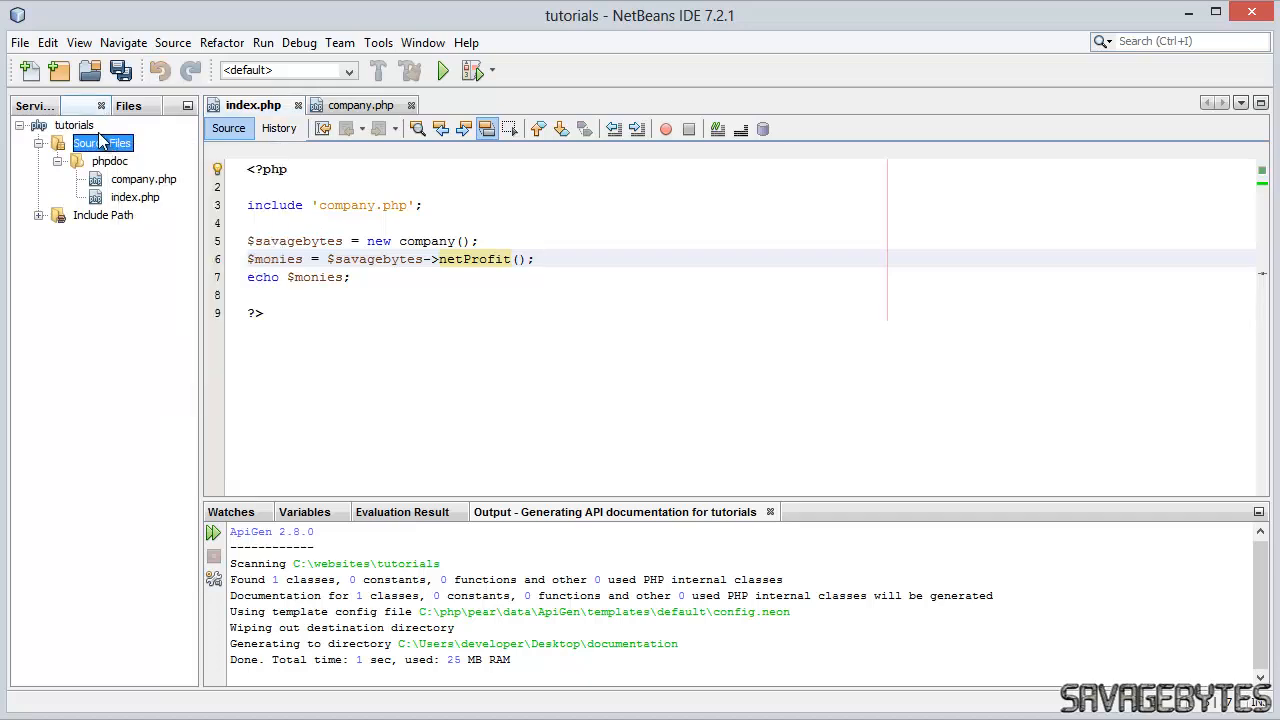
- Regenerate the docs and expand netProfit on the company page to show its integer return
{"action": "right_click", "coordinate": [74, 124]}
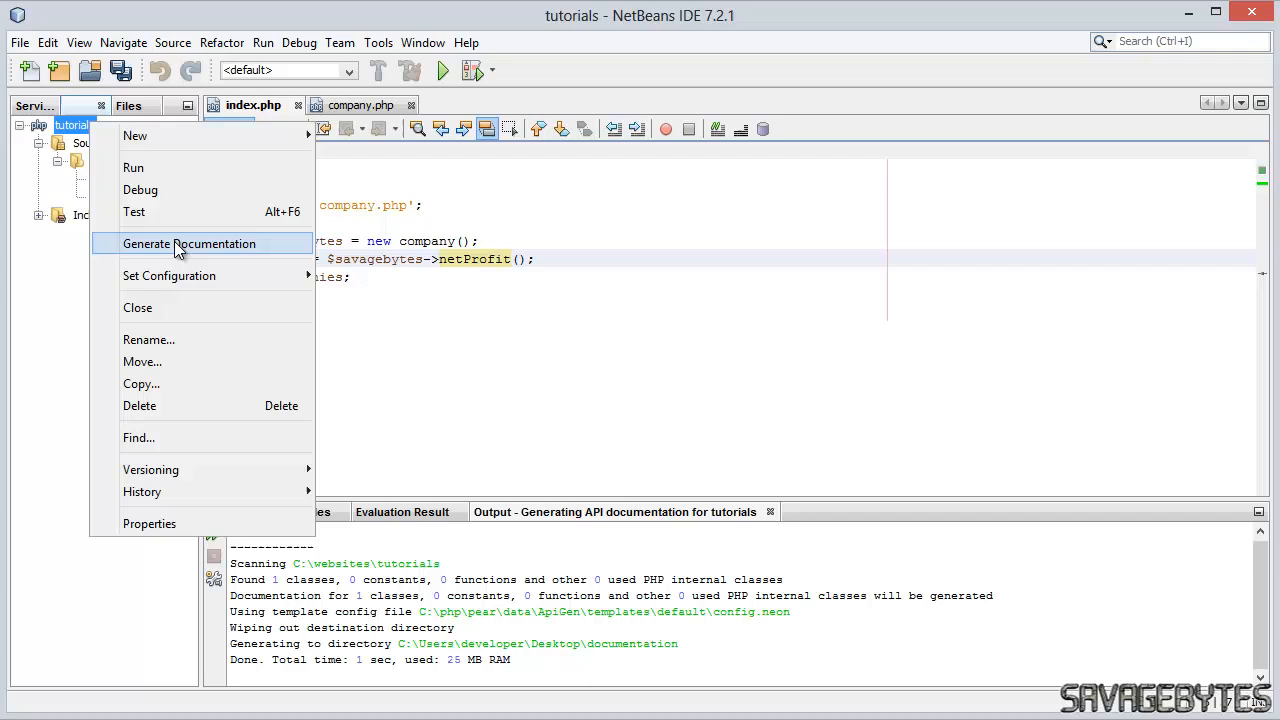
{"action": "left_click", "coordinate": [189, 243]}
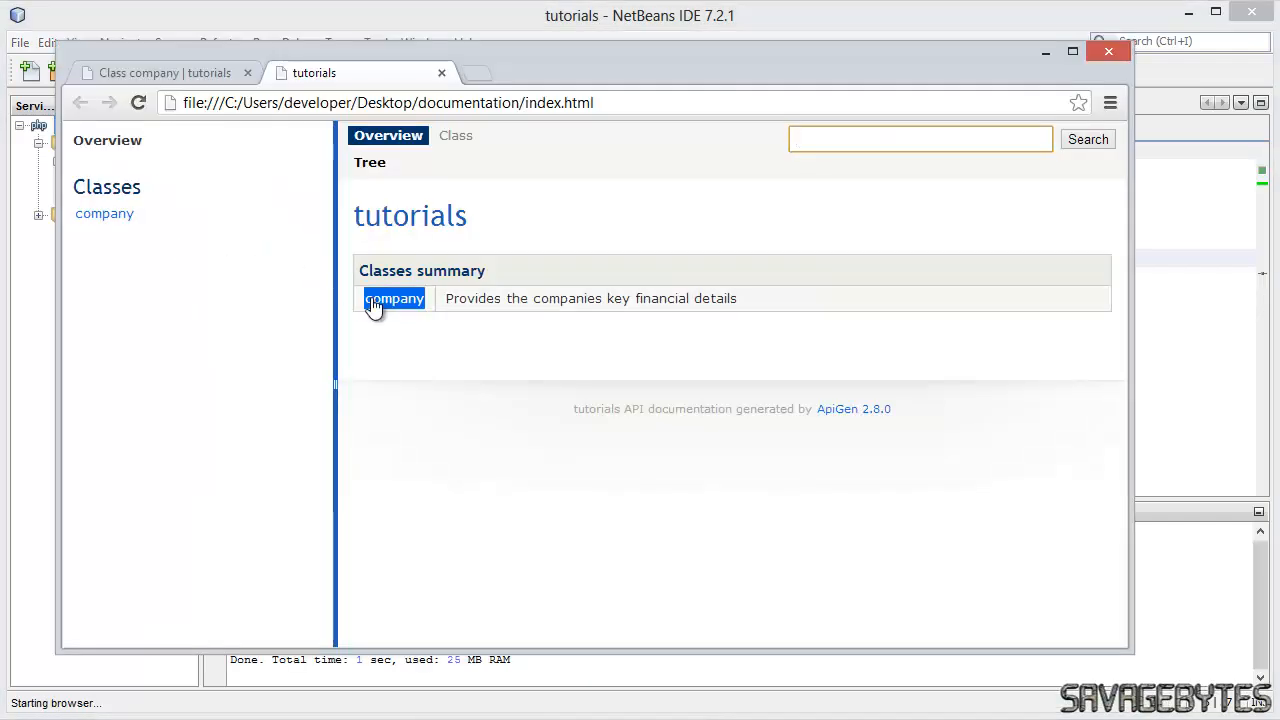
{"action": "left_click", "coordinate": [394, 298]}
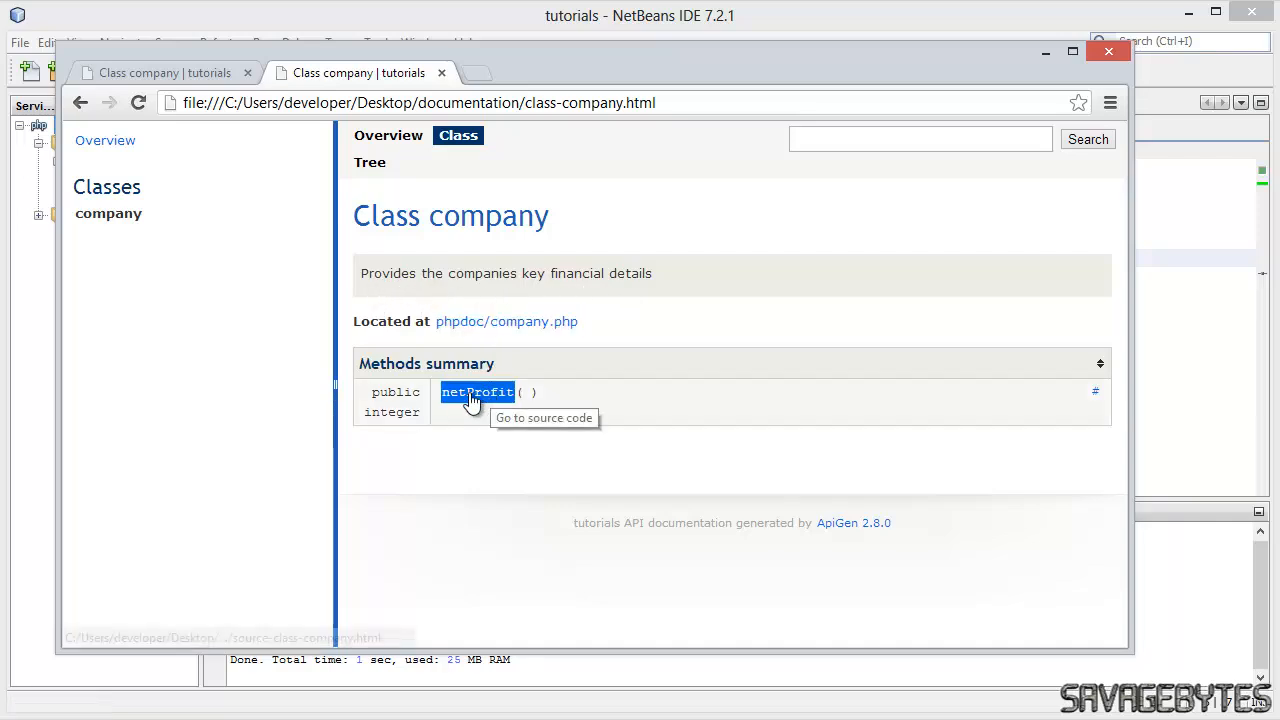
{"action": "mouse_move", "coordinate": [365, 420]}
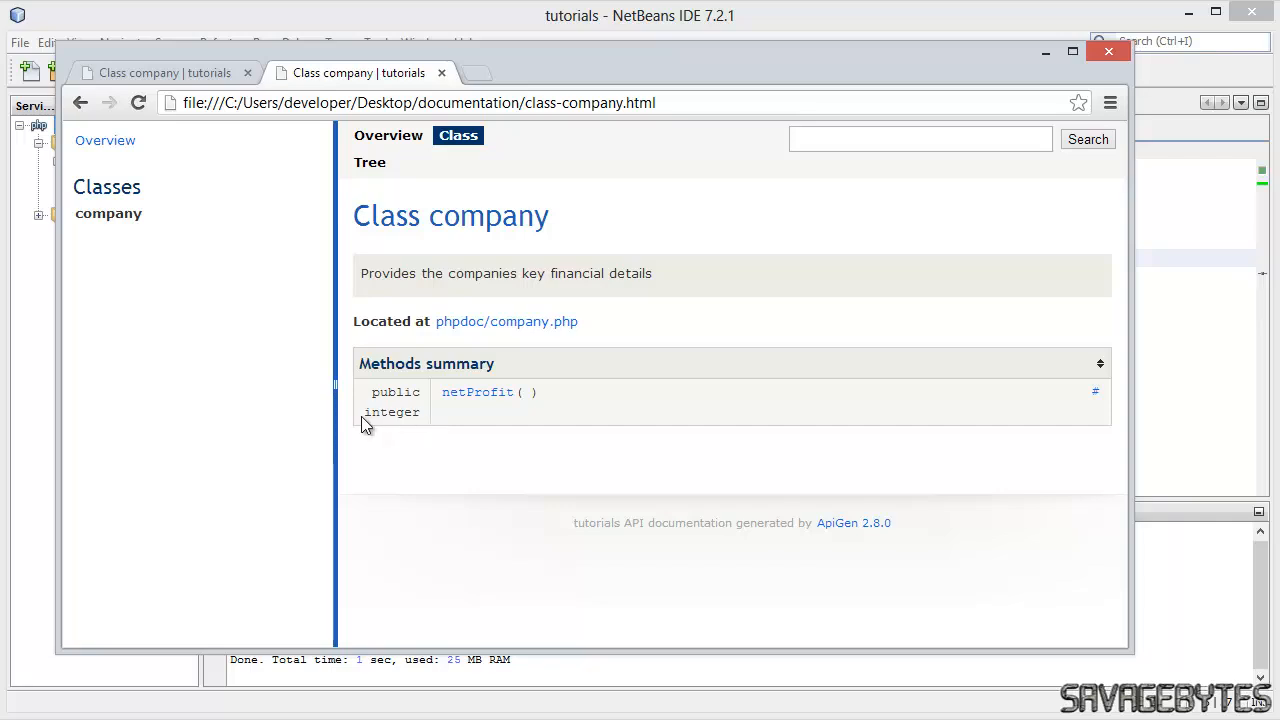
{"action": "left_click", "coordinate": [477, 391]}
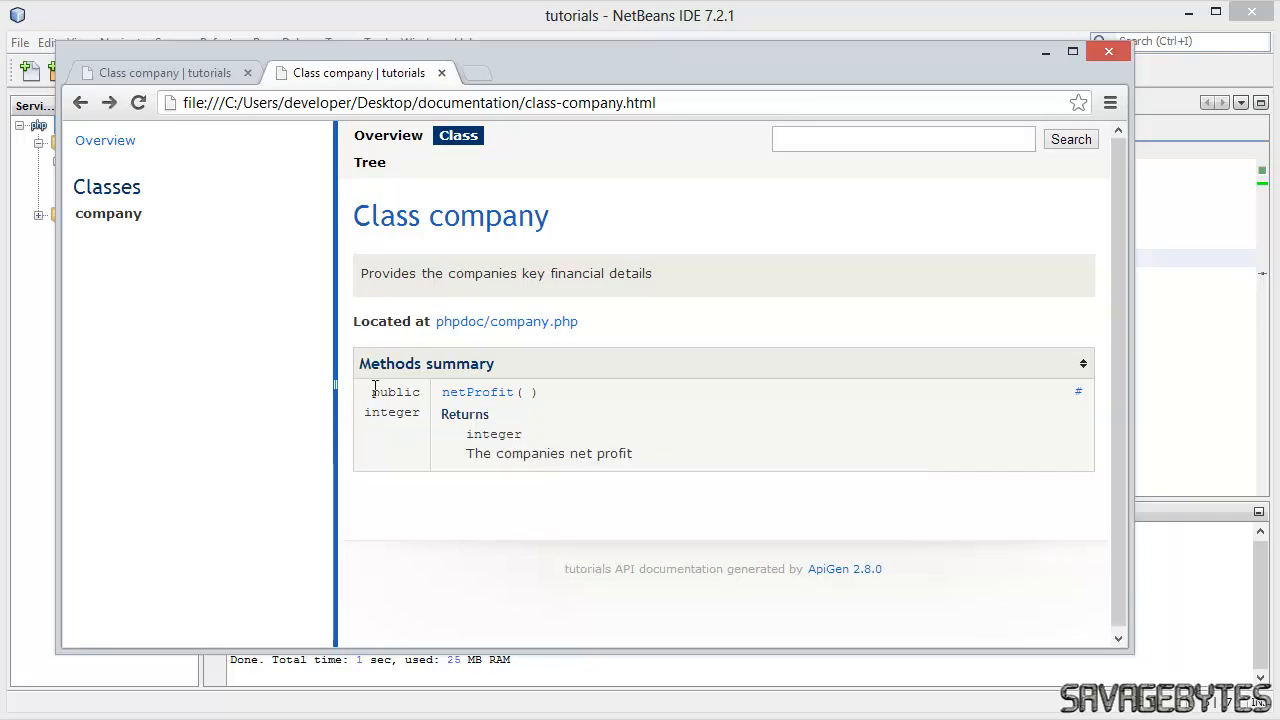